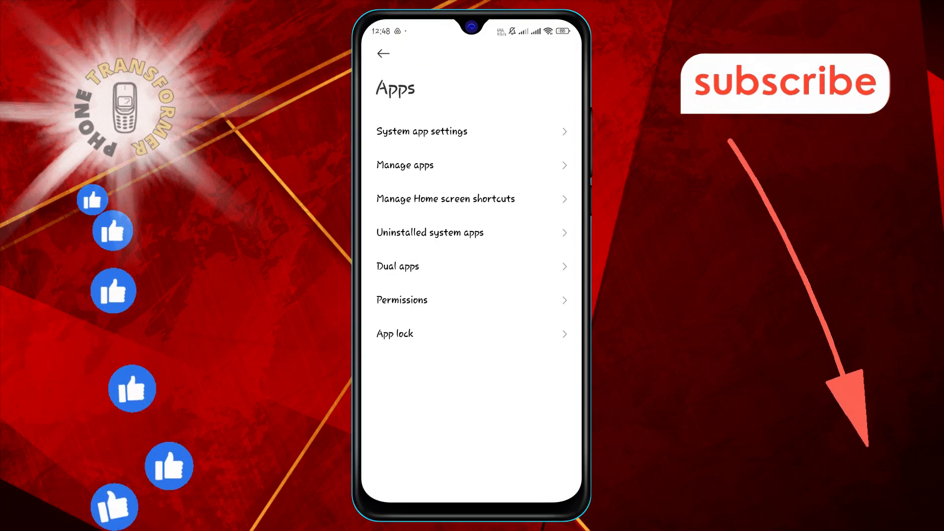
Step: Open Manage apps under the Apps section of Settings
click(405, 165)
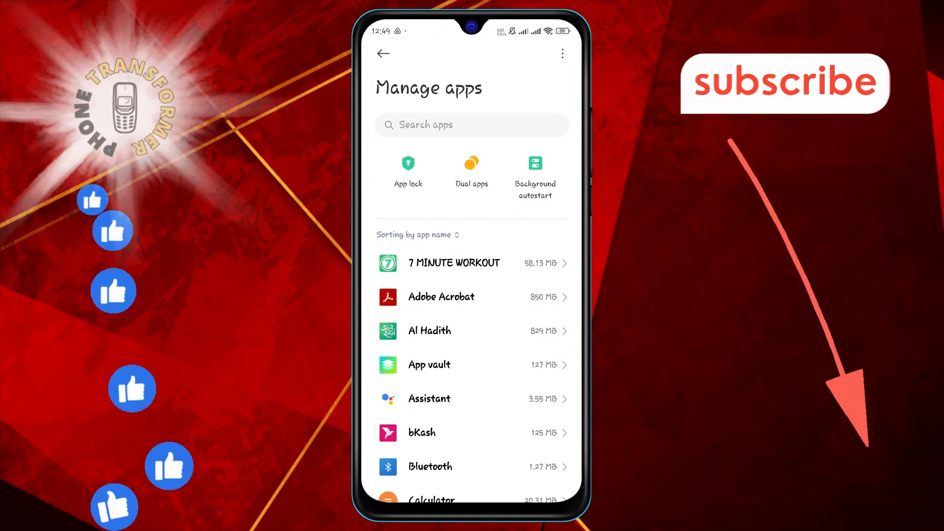
Step: Open Files by Google's notification settings and switch on Show notifications
scroll(down, 3)
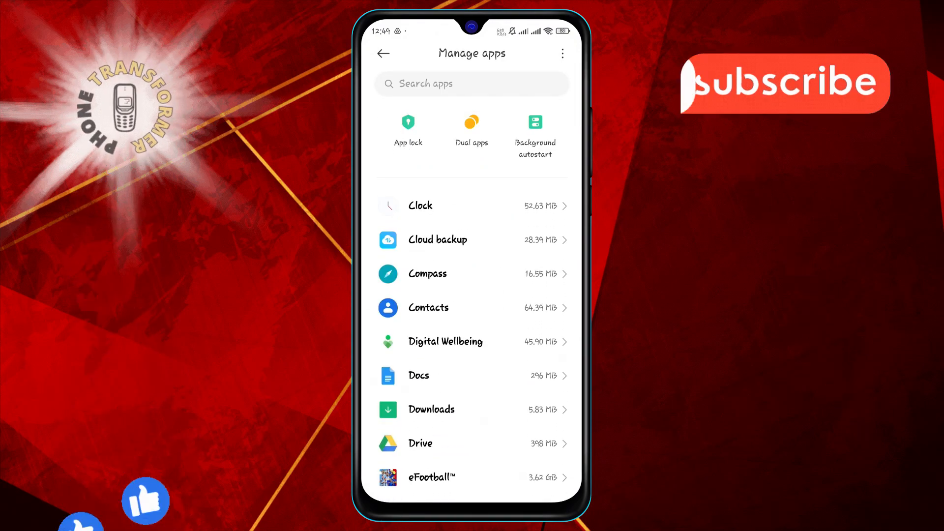
scroll(down, 3)
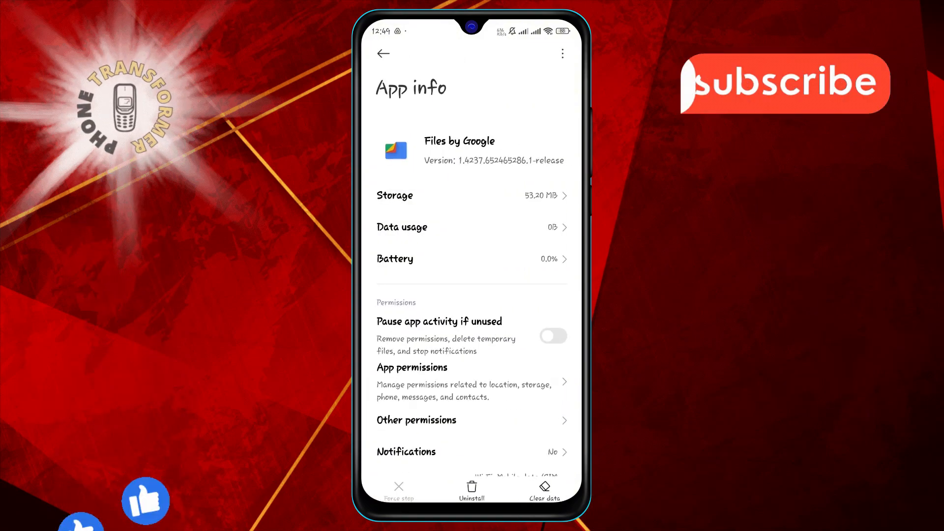
click(552, 335)
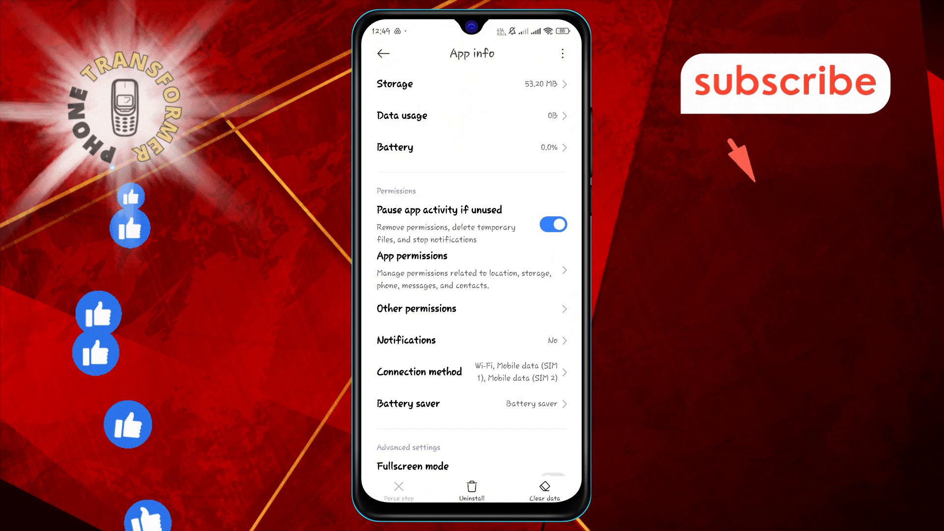
scroll(down, 3)
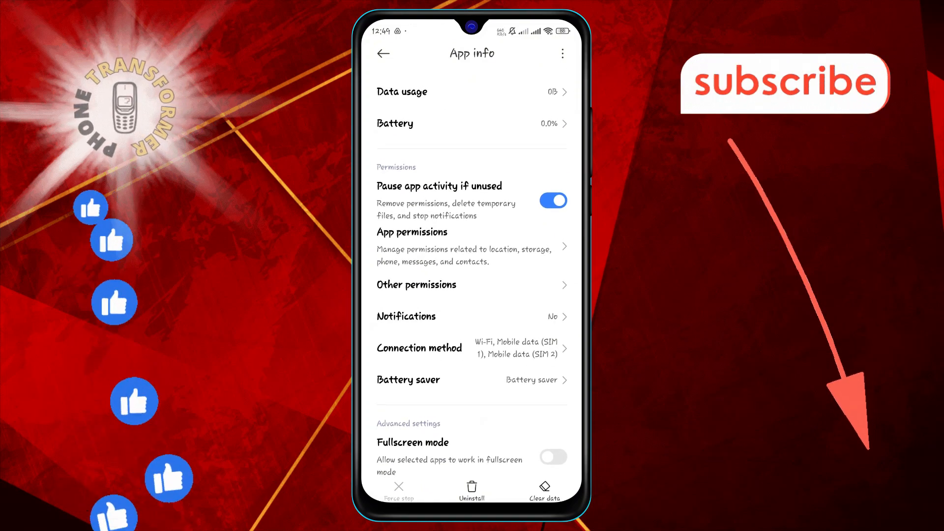
click(405, 316)
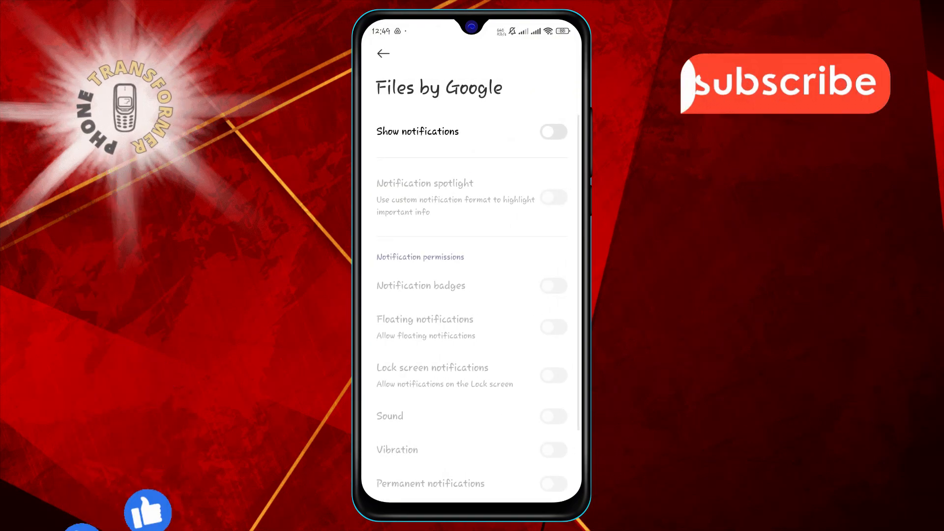
click(552, 131)
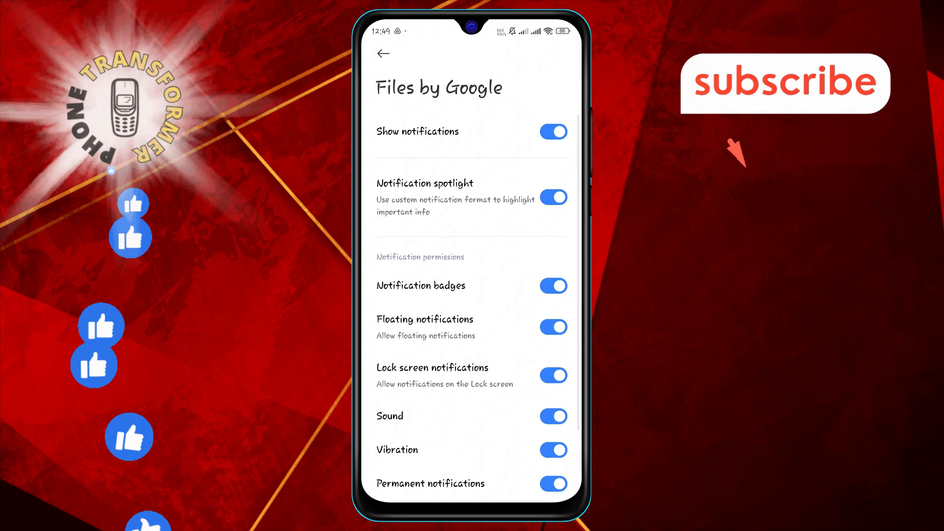